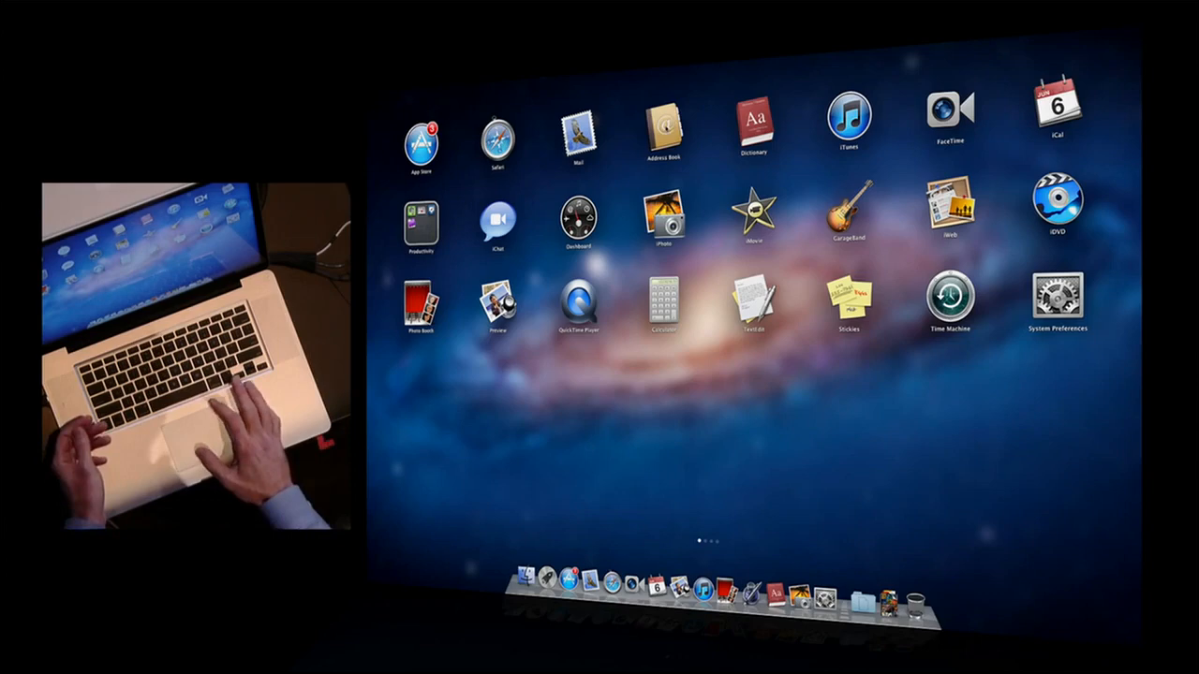
- Launch the Mac App Store from its icon on Launchpad's first page
click(663, 127)
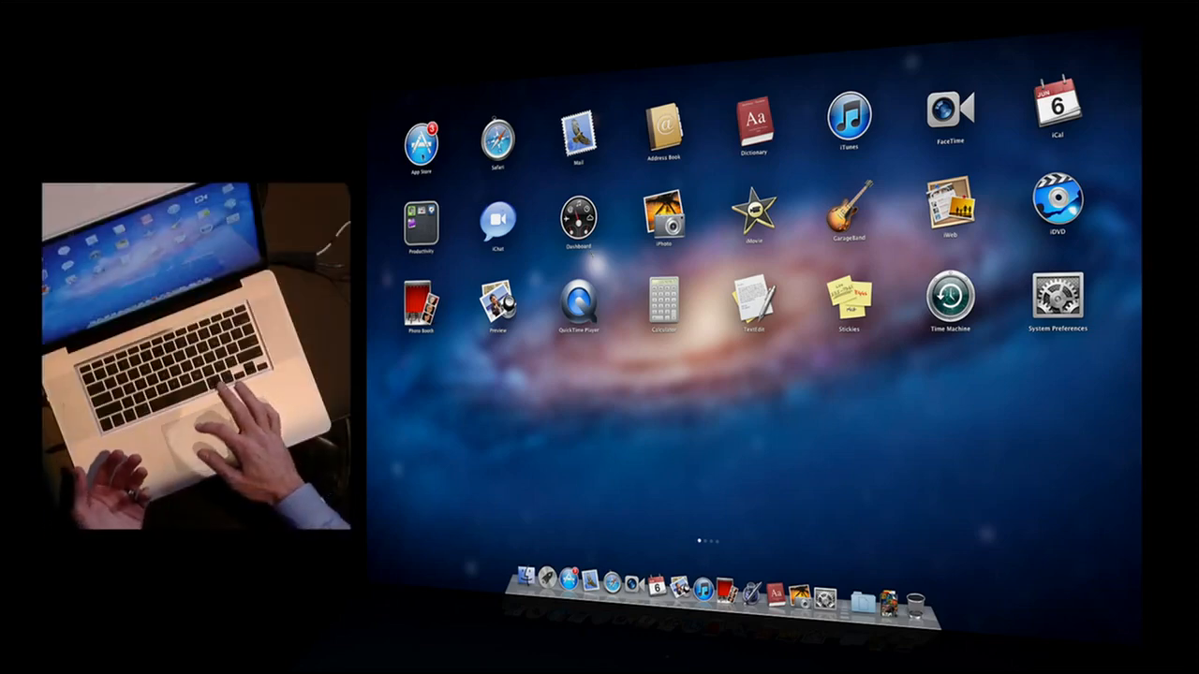
click(421, 141)
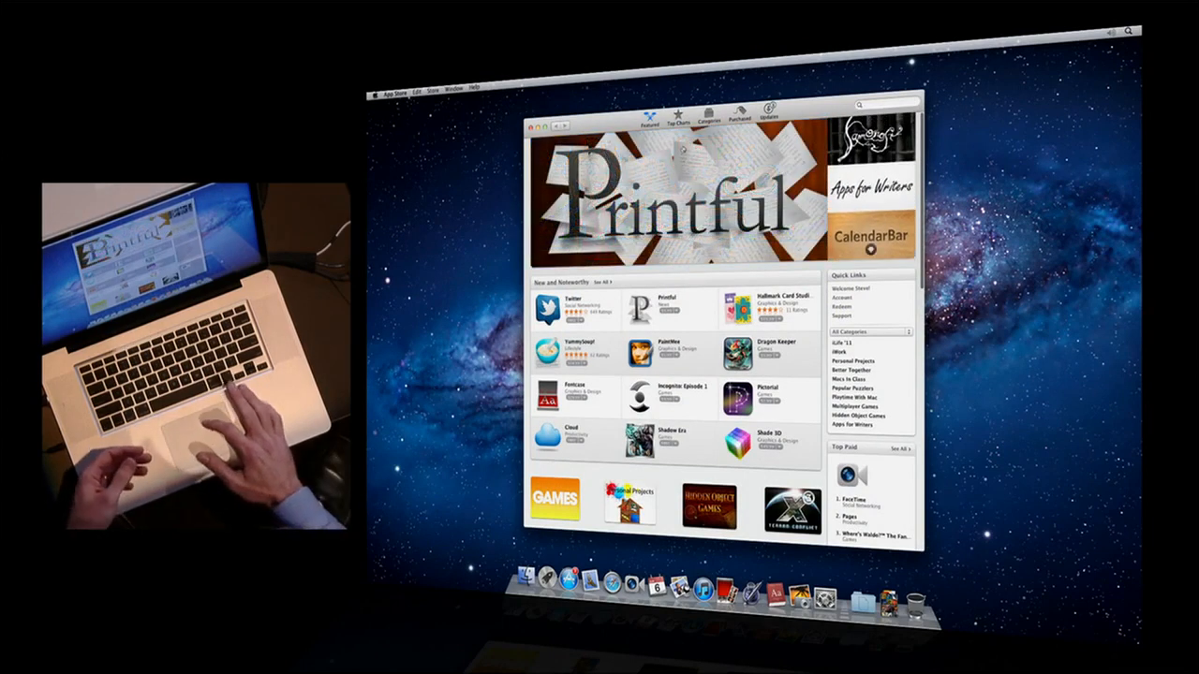
- Browse Top Charts, Purchased and Updates, then return to the Featured page
click(679, 120)
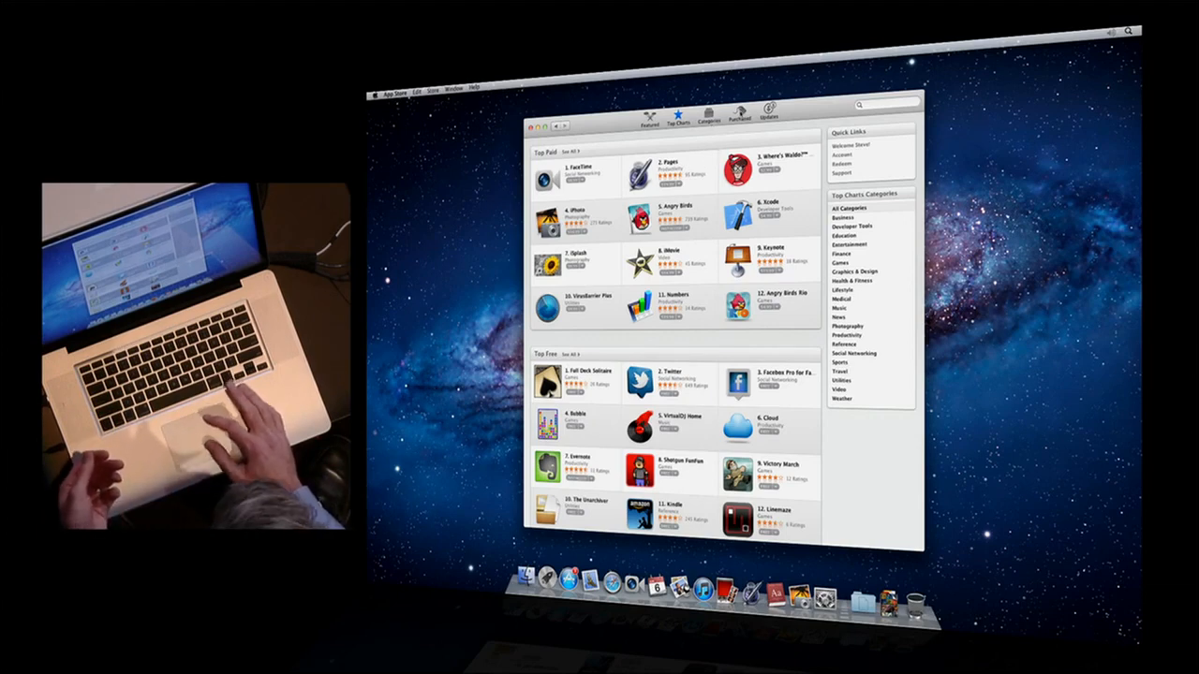
click(738, 114)
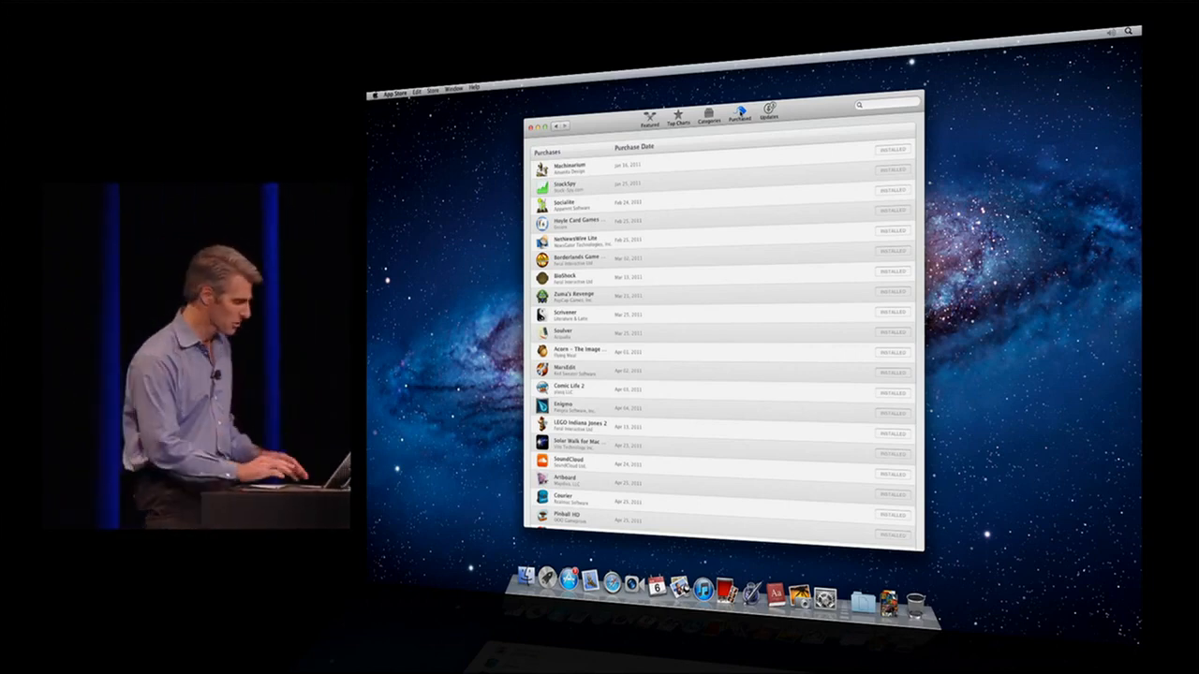
click(769, 115)
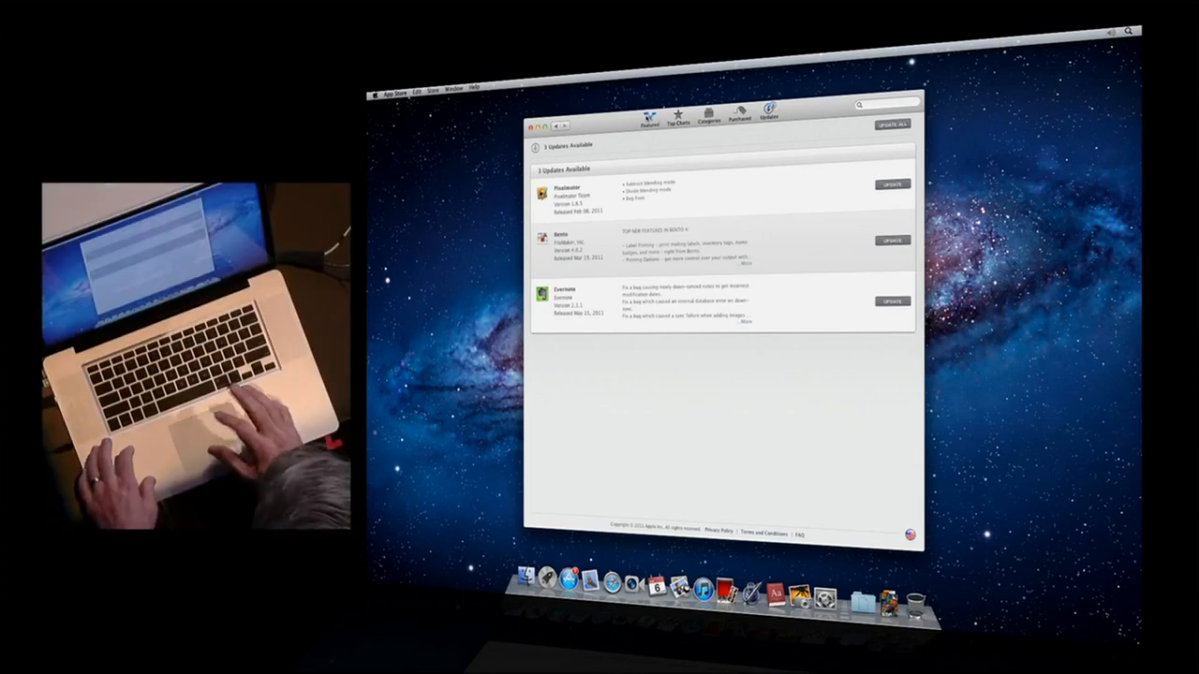
click(648, 116)
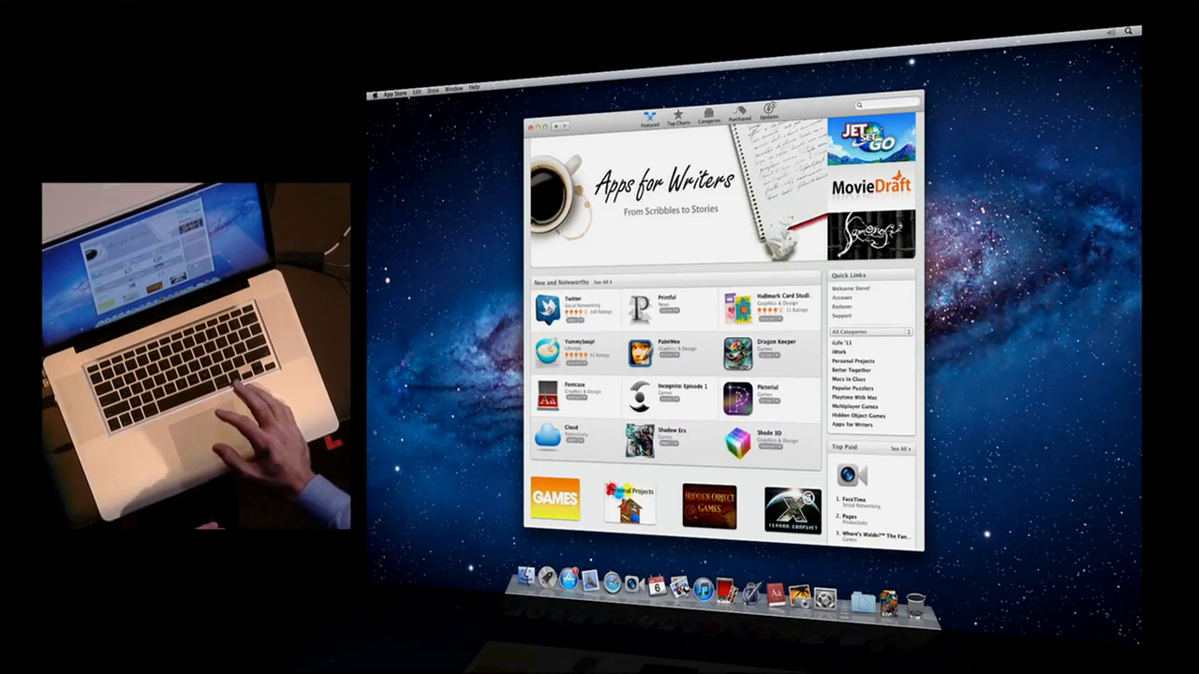
- Install Twitter from its store page under New and Noteworthy
click(543, 309)
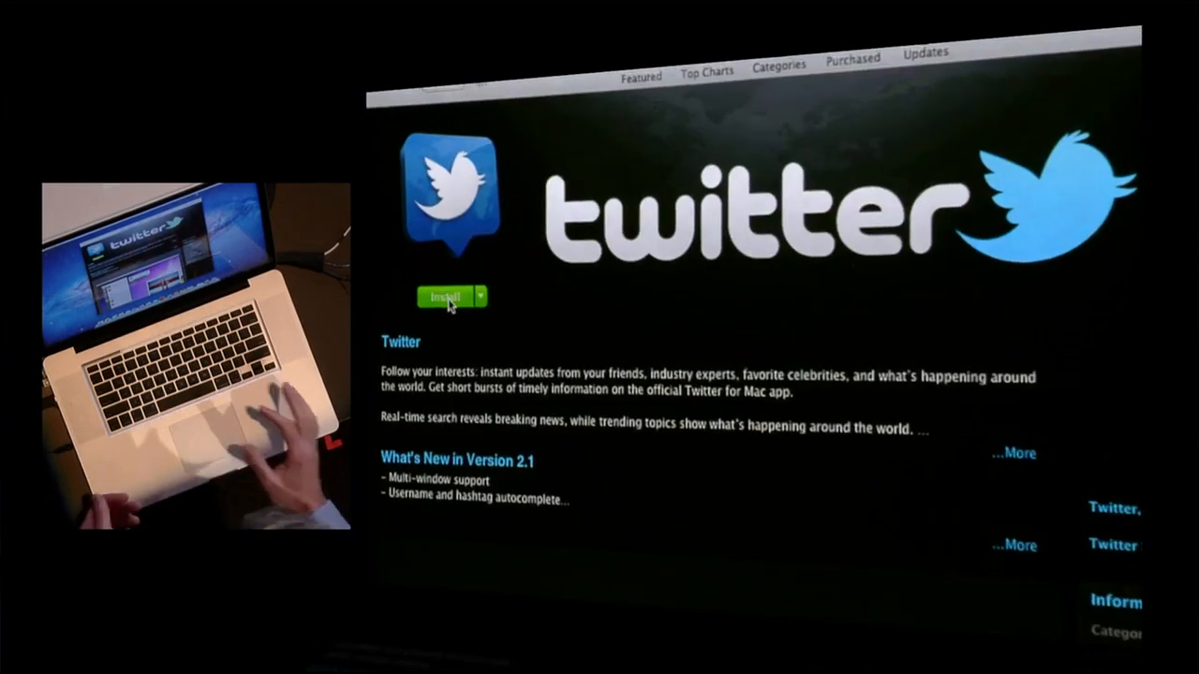
click(446, 296)
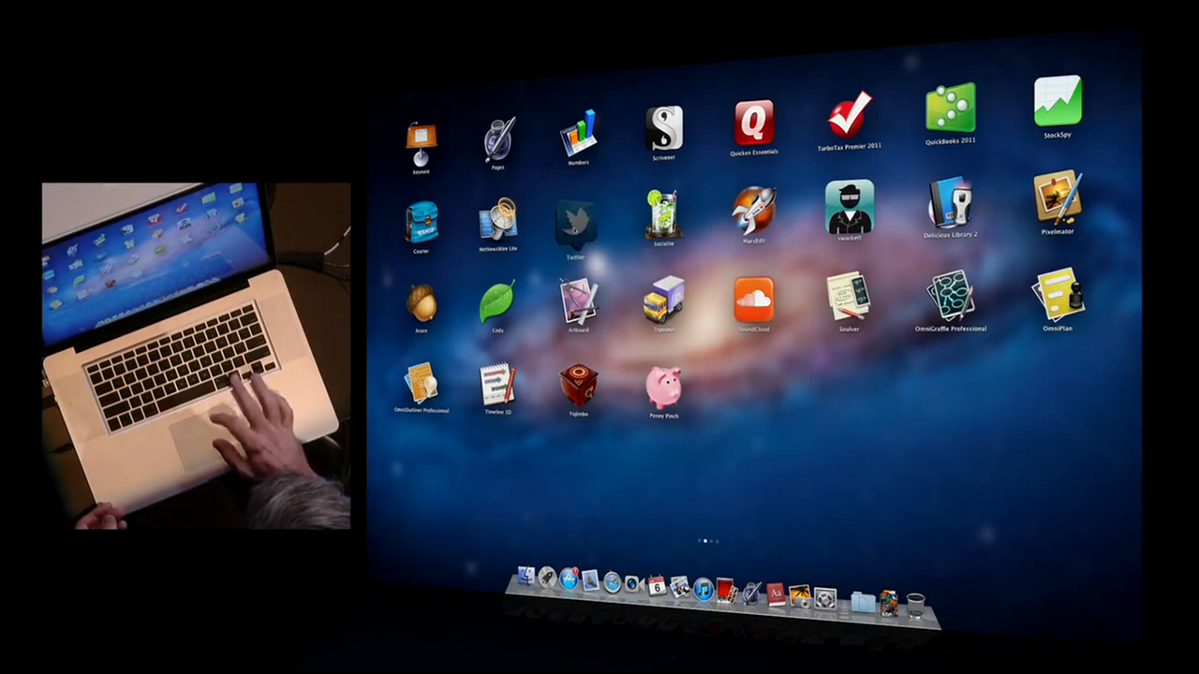
- Swipe to the Launchpad page holding Twitter and pick up its icon to move it
scroll(left, 3)
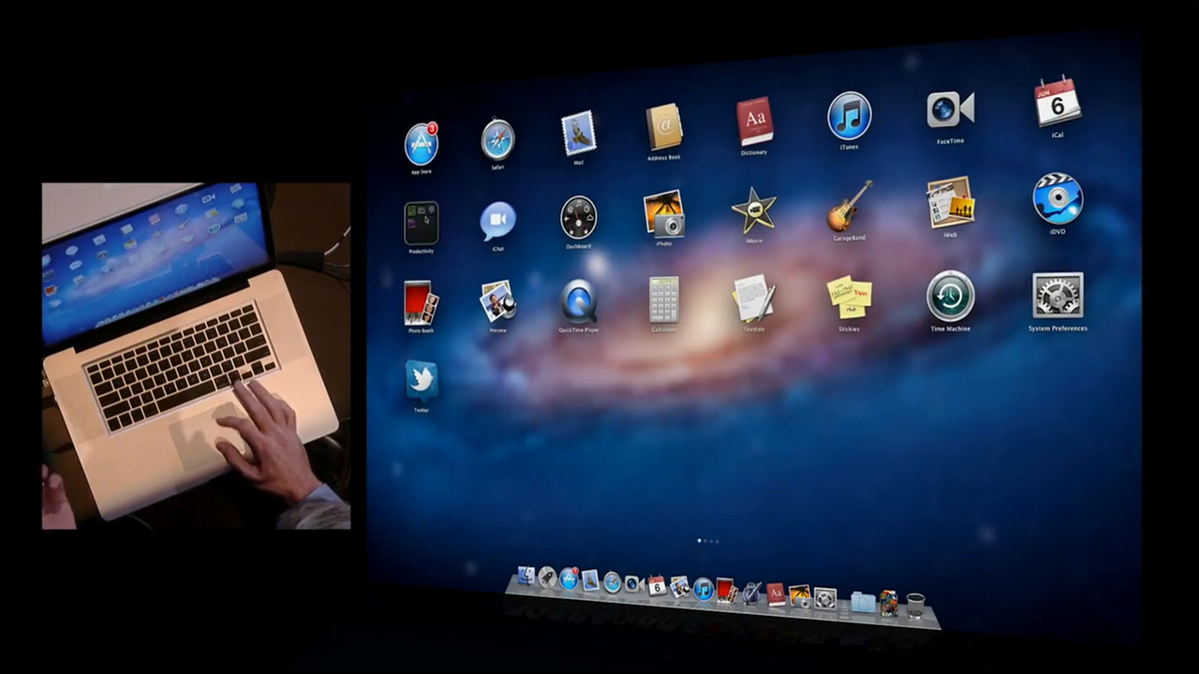
click(420, 221)
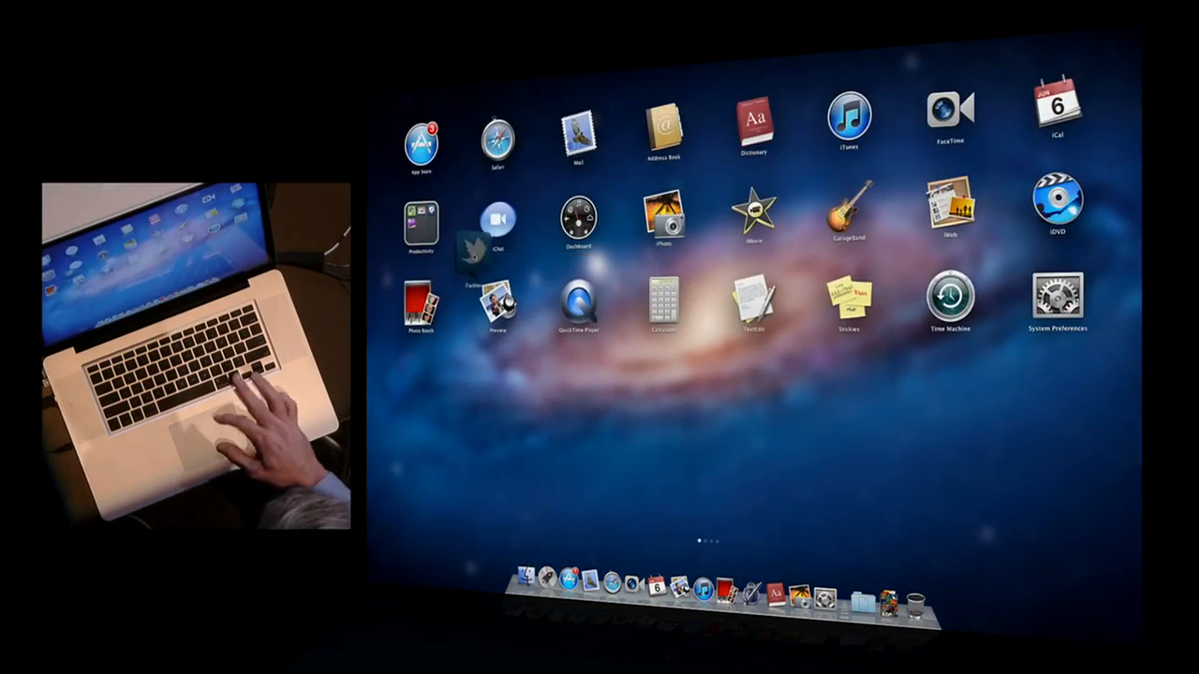
- Drop Twitter onto FaceTime to form the Social Networking folder, then launch Twitter
click(498, 221)
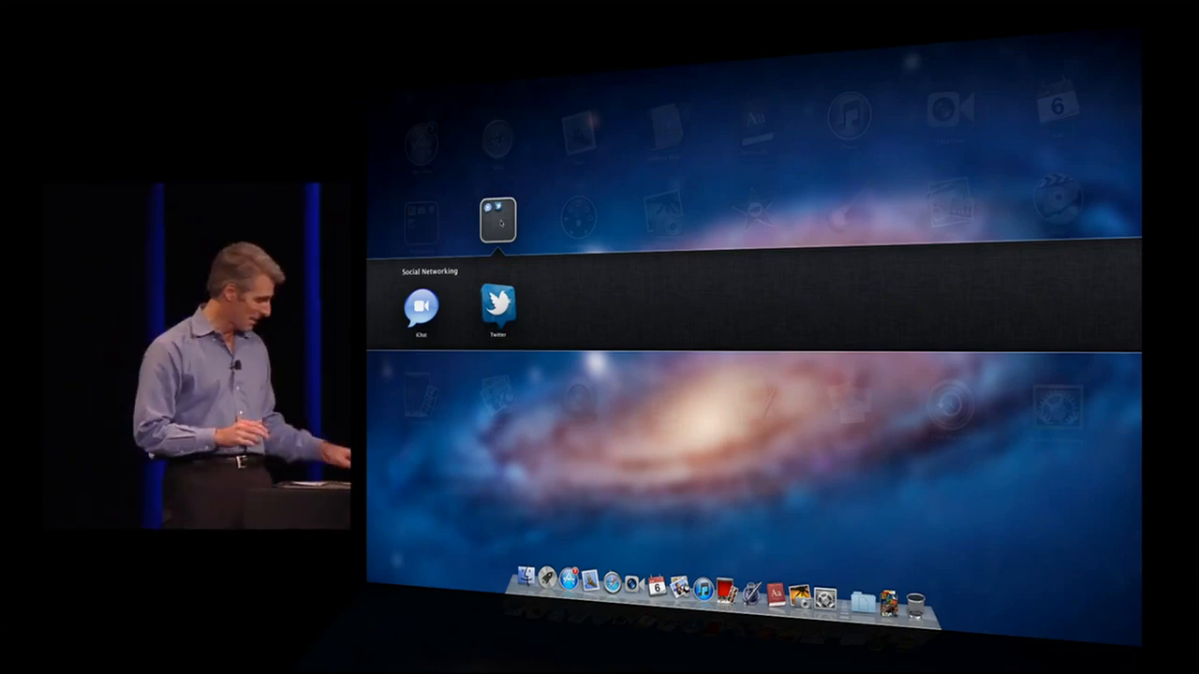
click(498, 309)
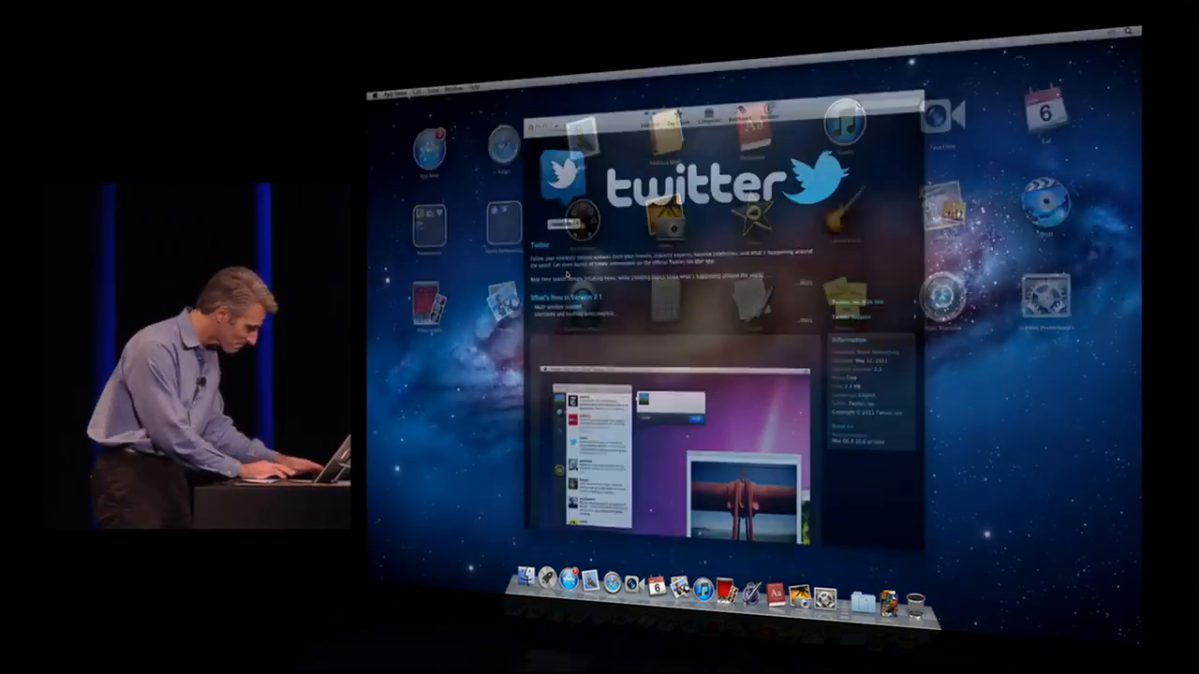